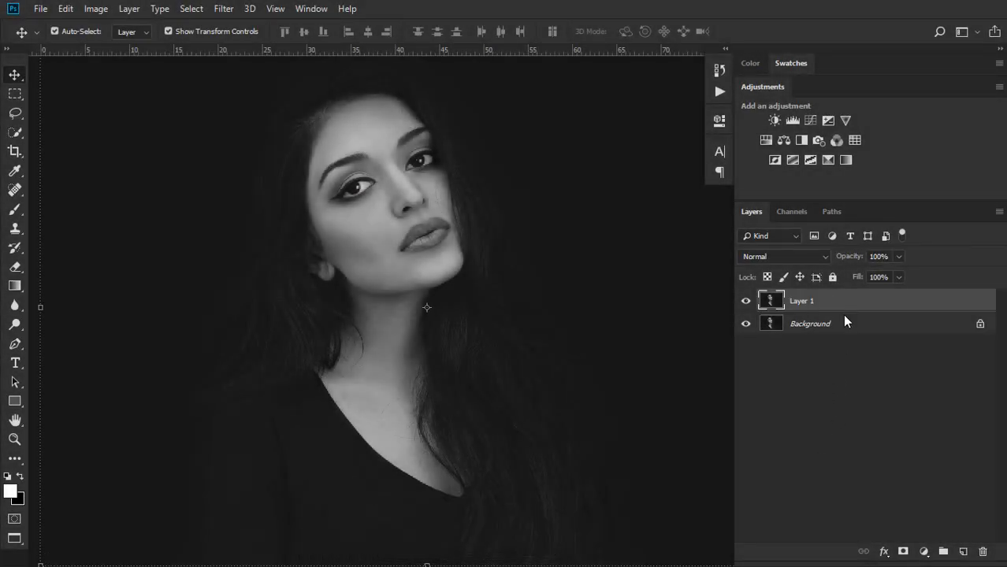
# Open the fill and adjustment layer menu in the Layers panel
pyautogui.click(850, 539)
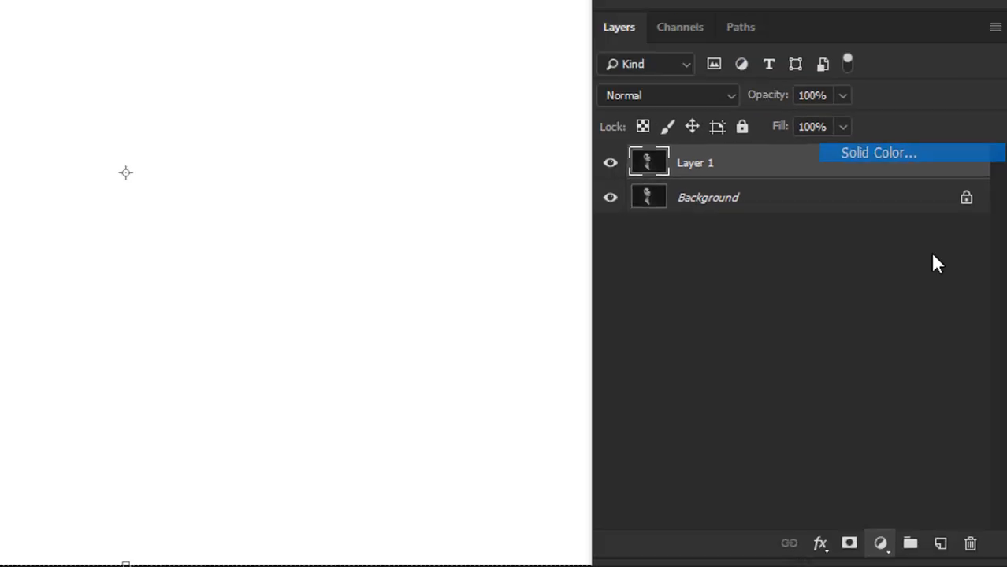
# Add a Solid Color fill layer in skin tone CMYK 9, 23, 28, 0
pyautogui.click(878, 153)
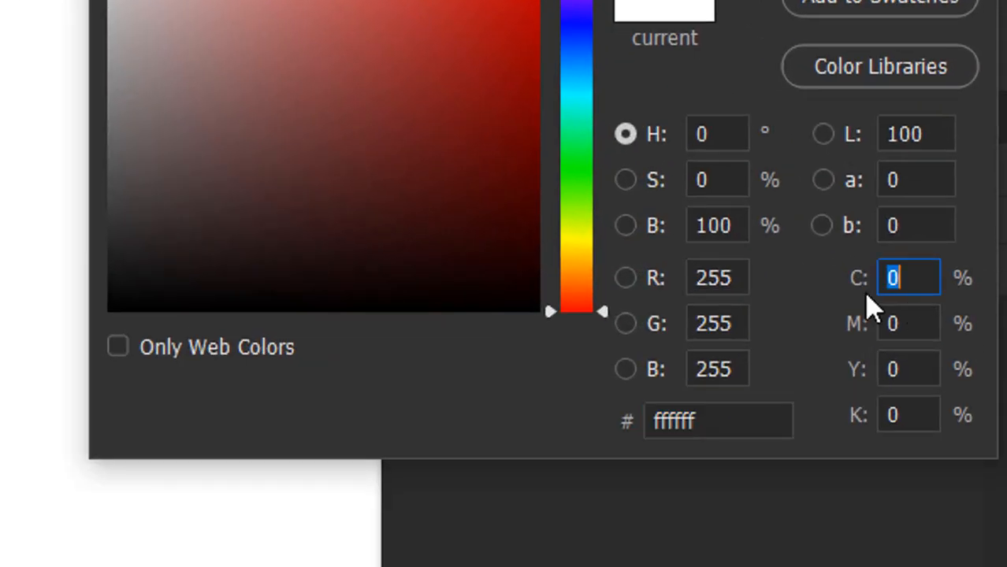
pyautogui.moveTo(910, 323)
pyautogui.write('2')
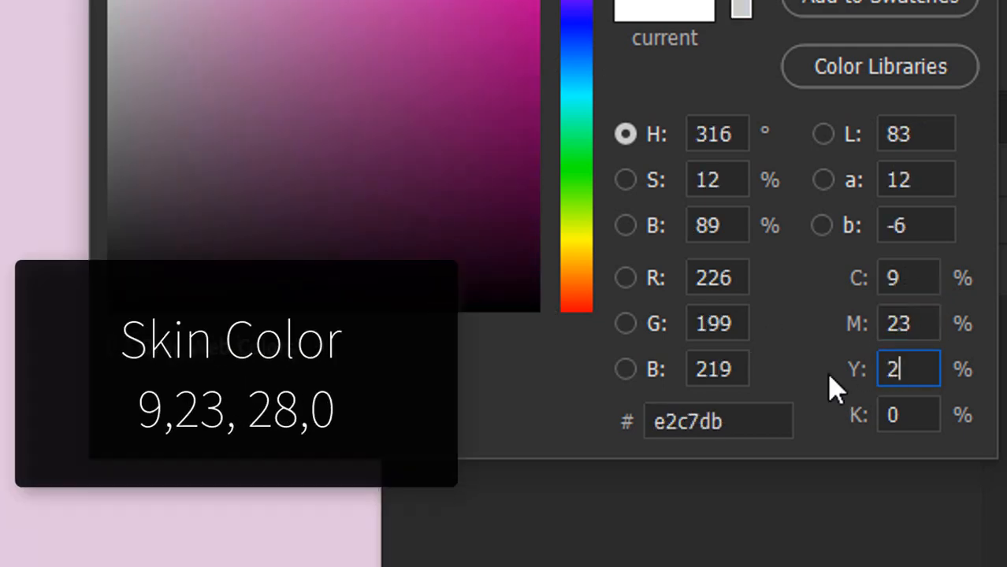
pyautogui.write('8')
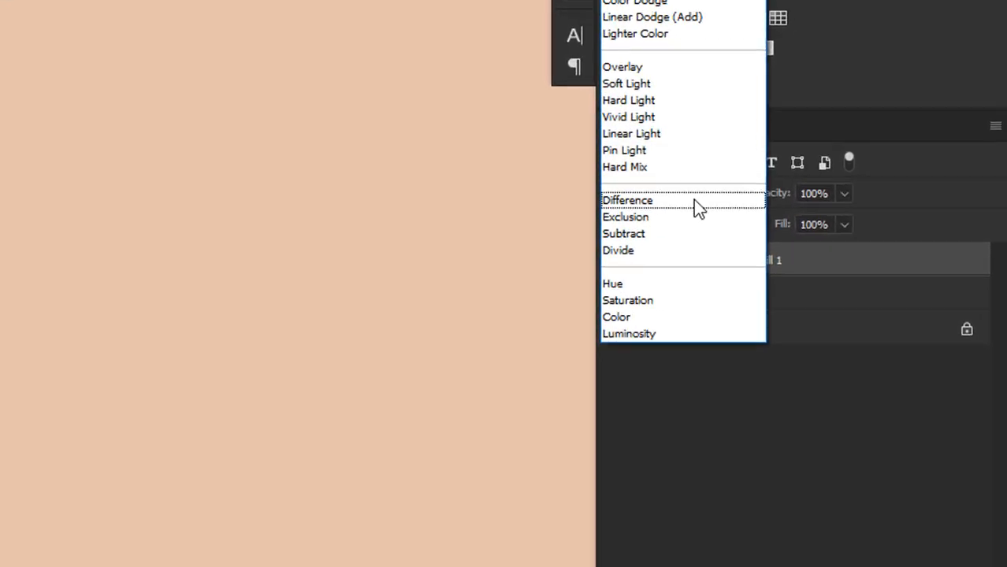
# Set the skin-tone fill layer to Color blend mode and select its mask
pyautogui.click(616, 317)
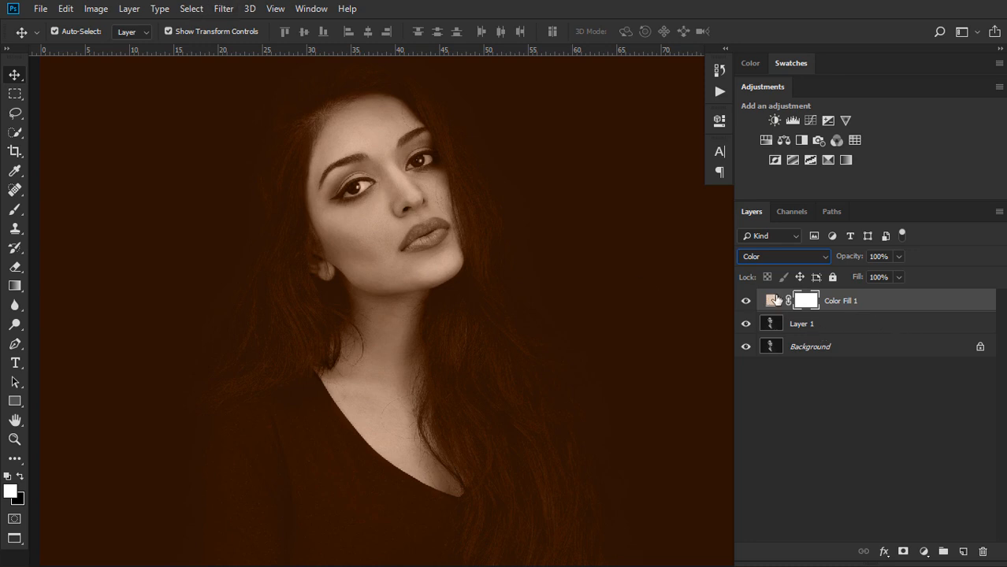
pyautogui.click(806, 300)
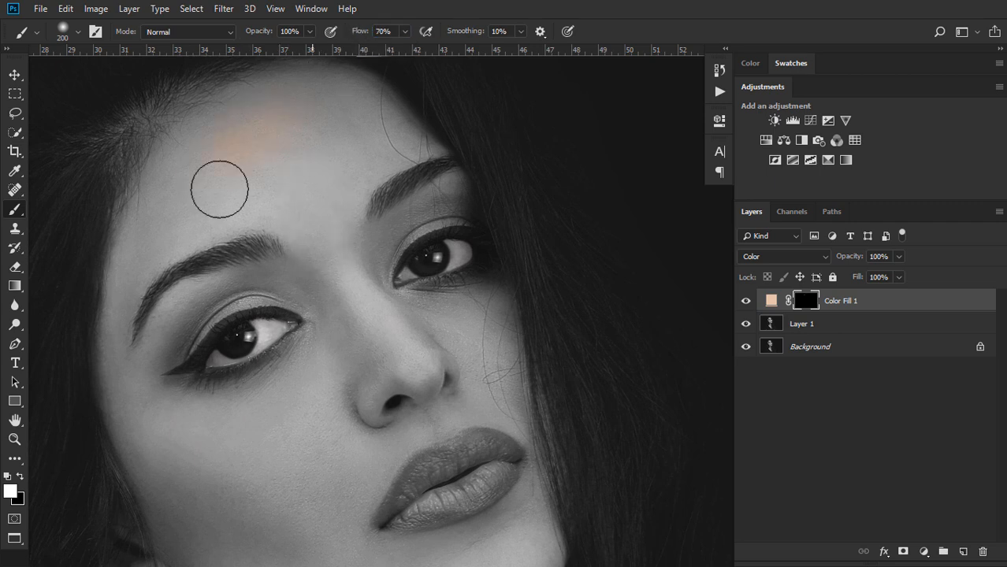
# Paint the skin tone onto the forehead through the fill layer's mask
pyautogui.moveTo(220, 189); pyautogui.dragTo(143, 236)
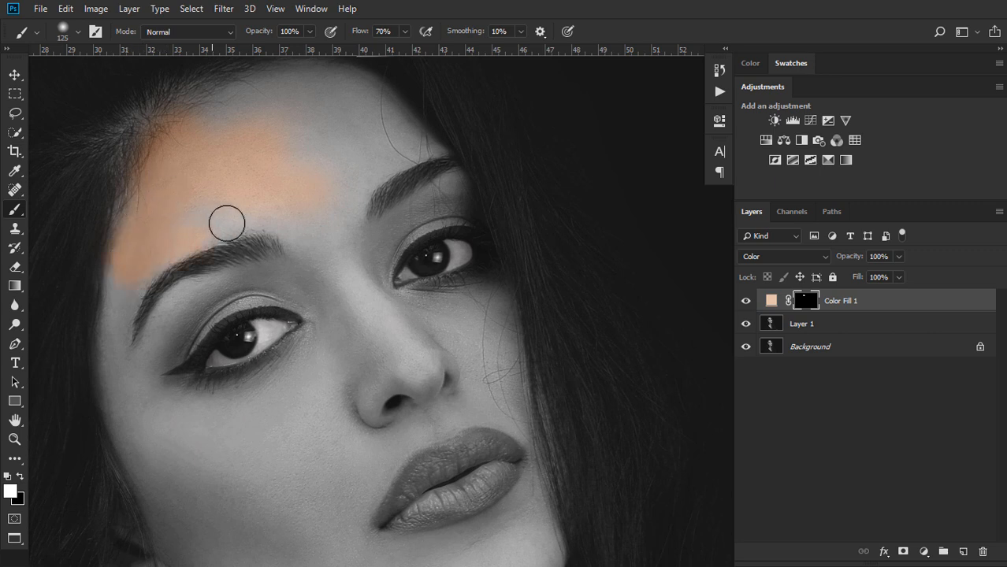
pyautogui.moveTo(227, 223); pyautogui.dragTo(372, 122)
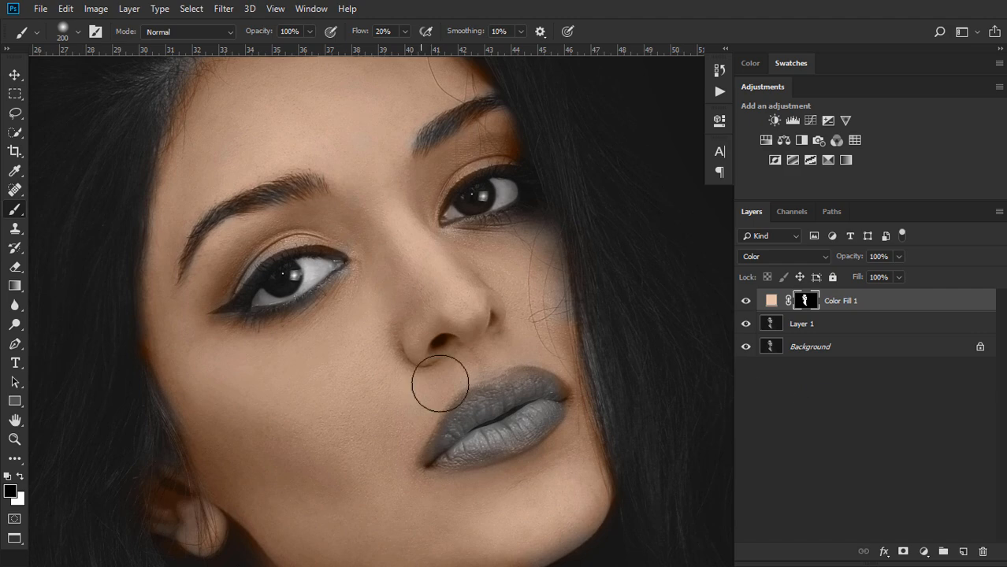
pyautogui.moveTo(474, 328)
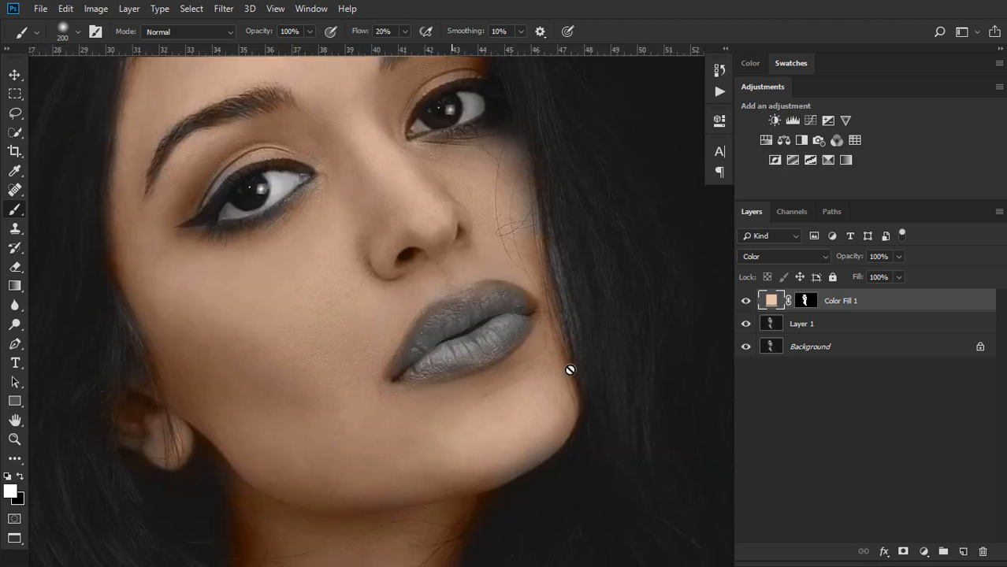
# Add a reddish Solid Color fill layer in Color mode and invert its mask
pyautogui.click(923, 551)
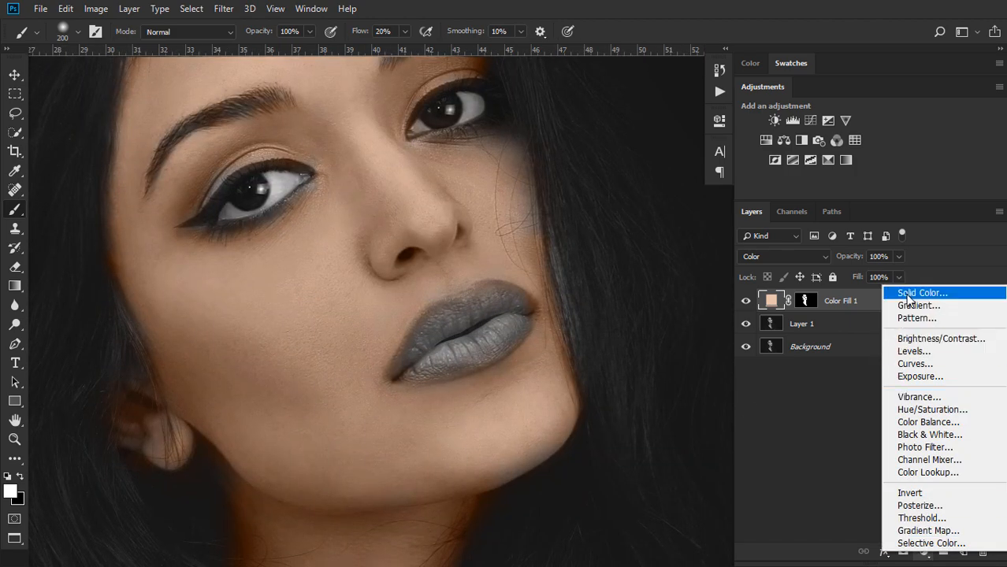
pyautogui.click(922, 292)
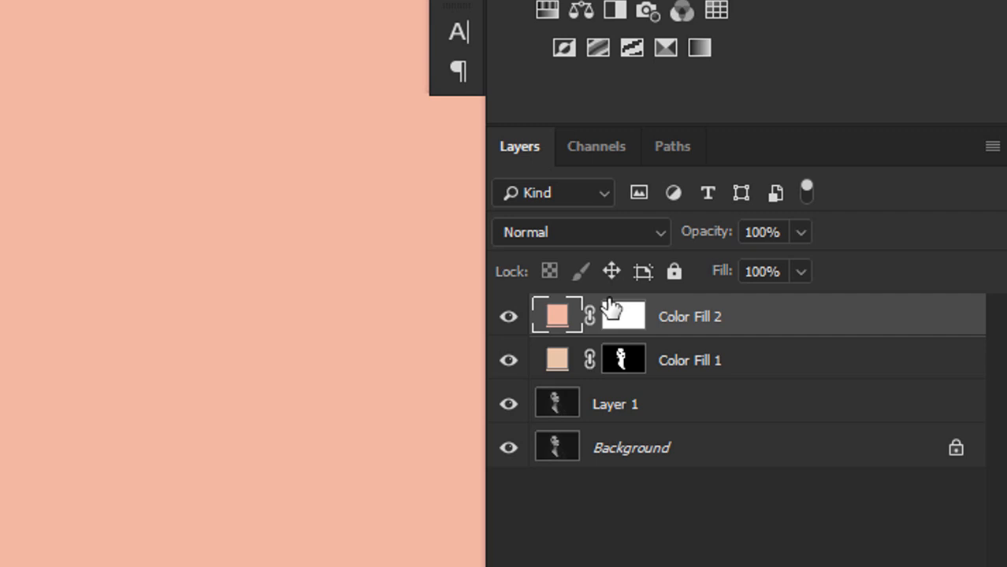
pyautogui.click(579, 231)
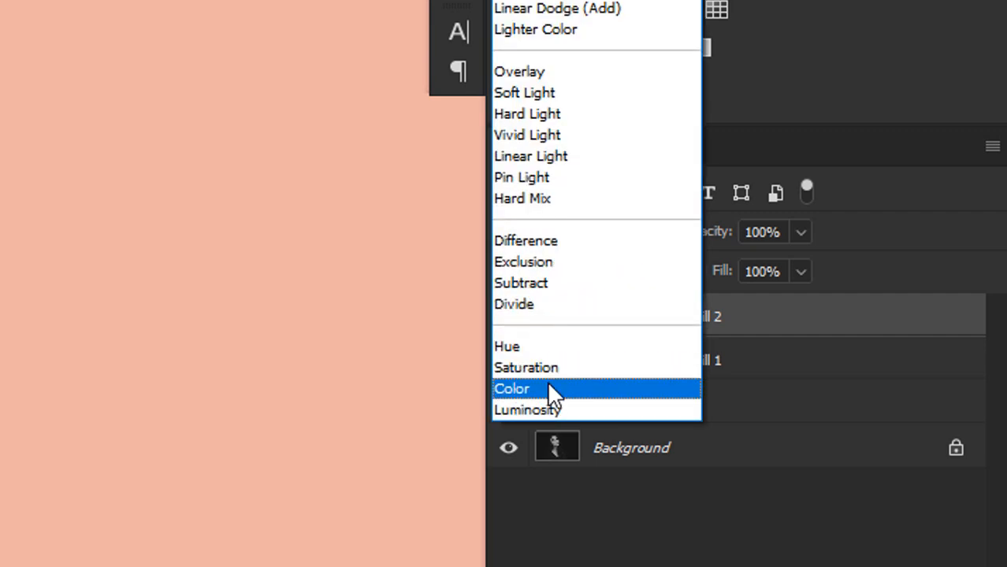
pyautogui.click(512, 388)
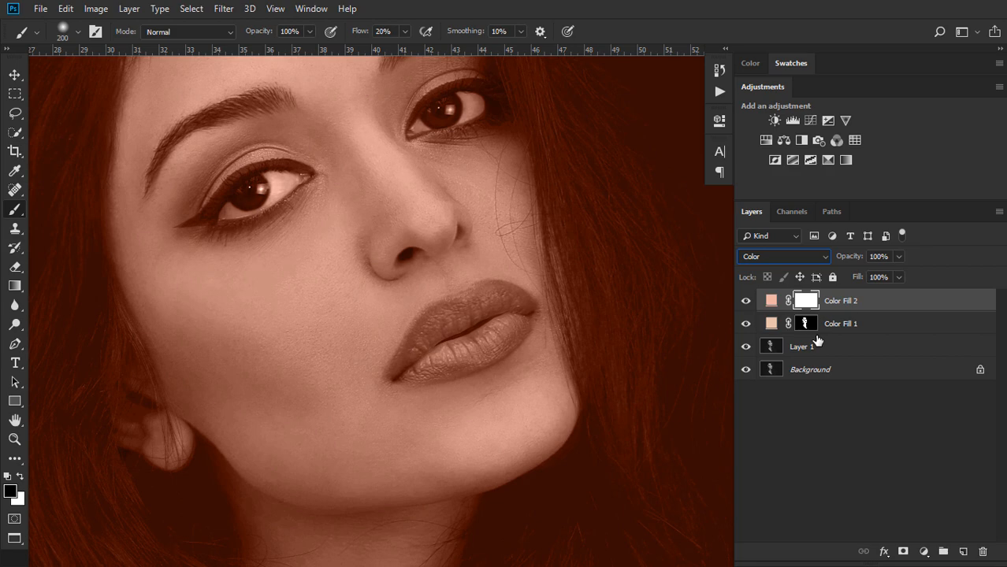
pyautogui.press('ctrl+i')
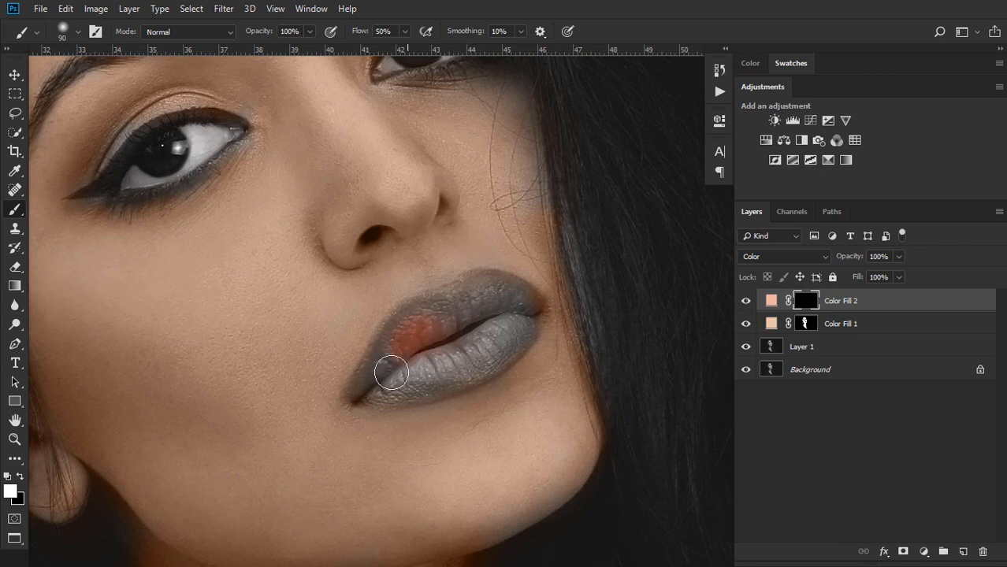
# Paint the reddish tint onto the upper and lower lips on the Color Fill 2 mask
pyautogui.moveTo(391, 371); pyautogui.dragTo(507, 309)
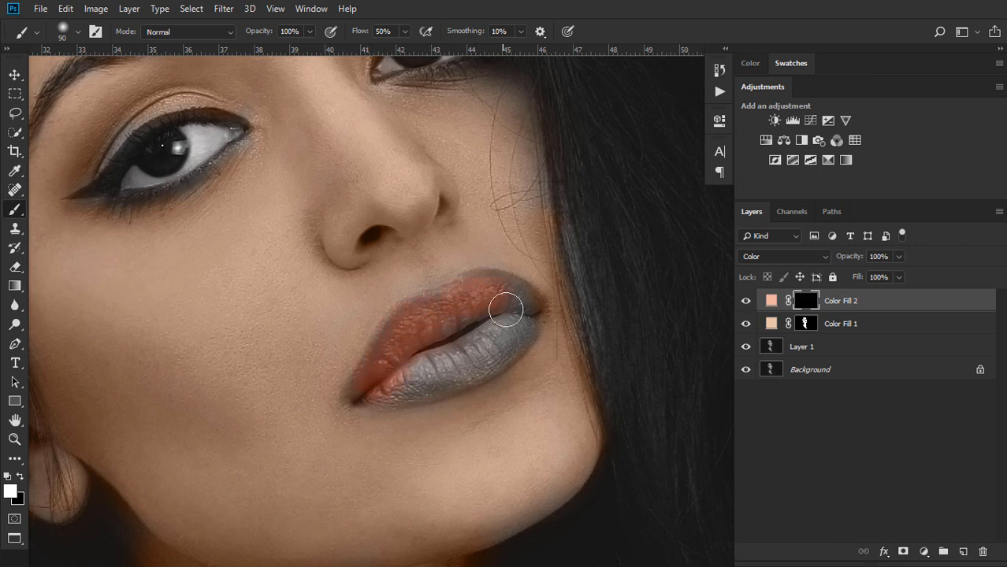
pyautogui.moveTo(505, 310); pyautogui.dragTo(452, 345)
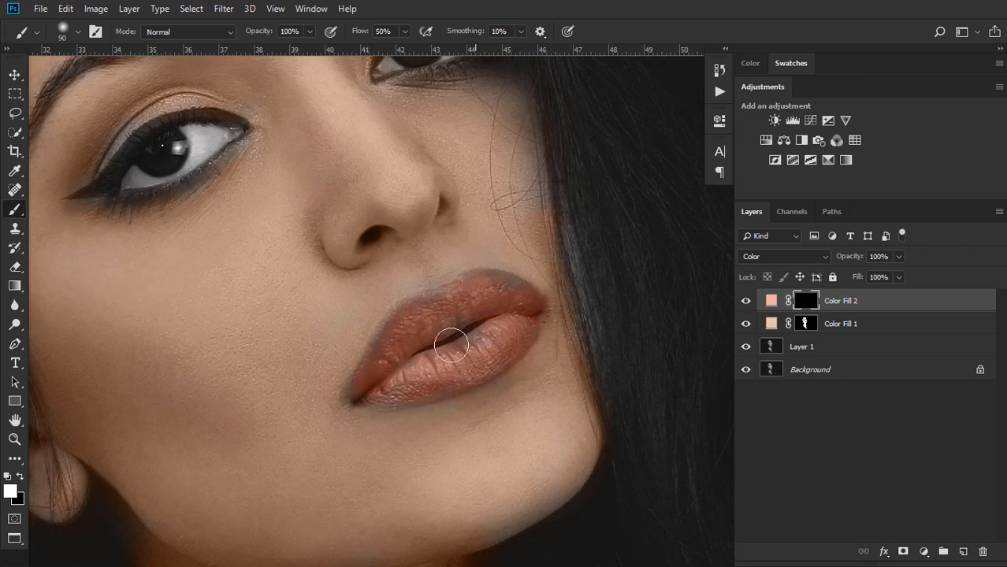